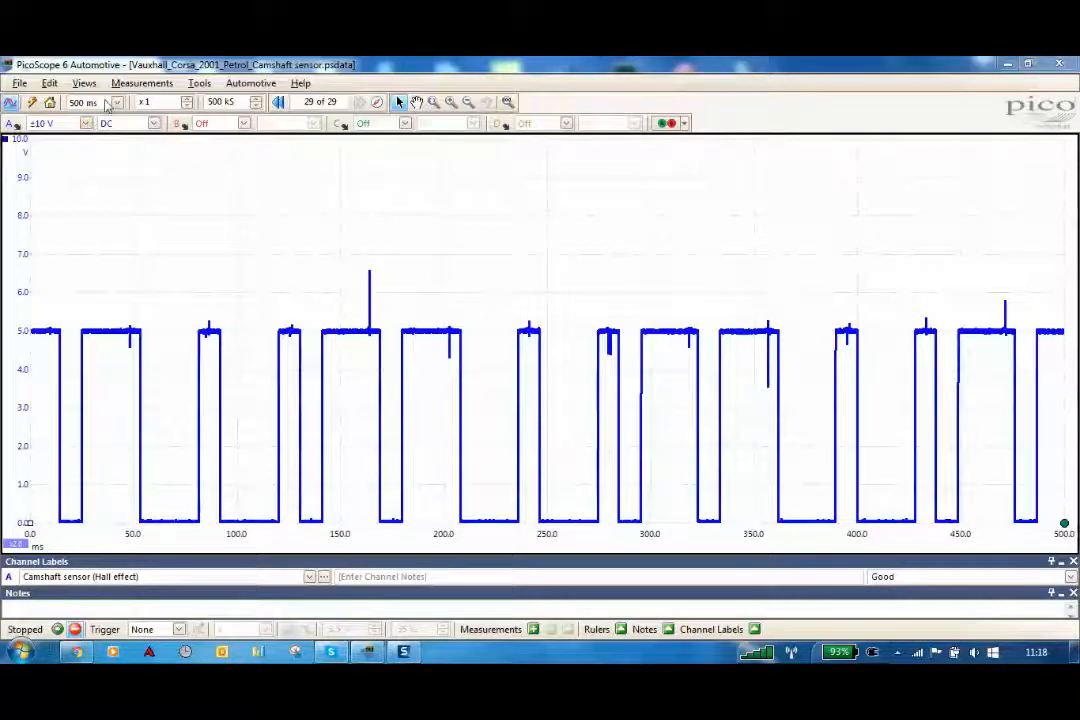
- Set the collection time to 500 ms for the camshaft sensor capture
{"action": "left_click", "coordinate": [116, 102]}
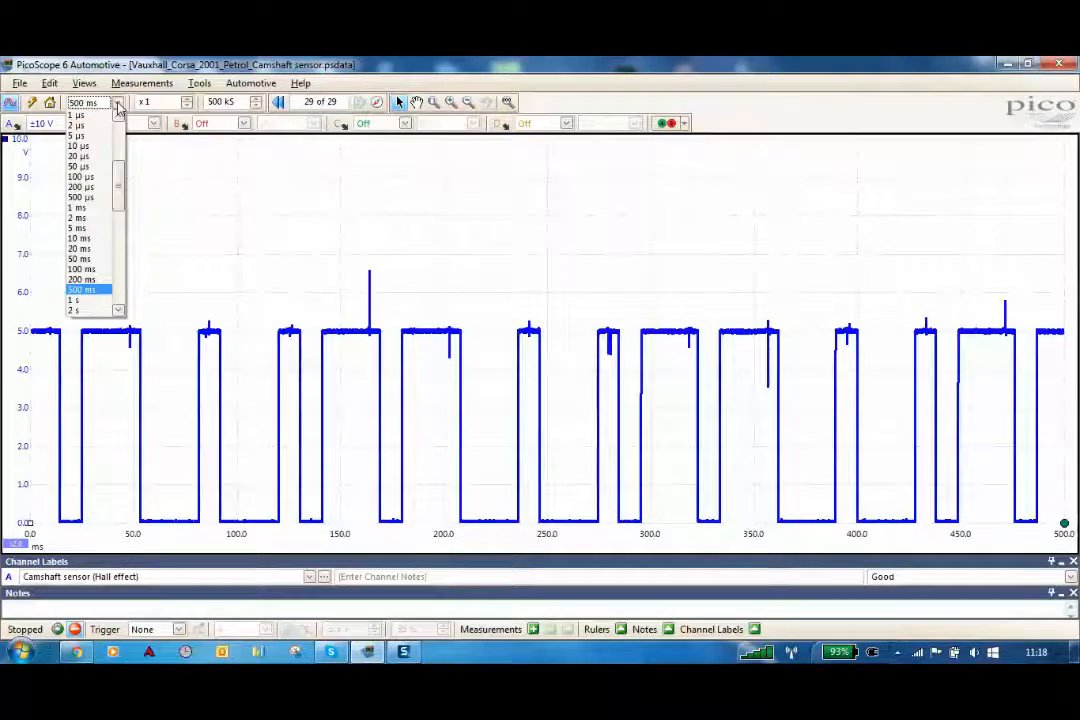
{"action": "left_click", "coordinate": [84, 288]}
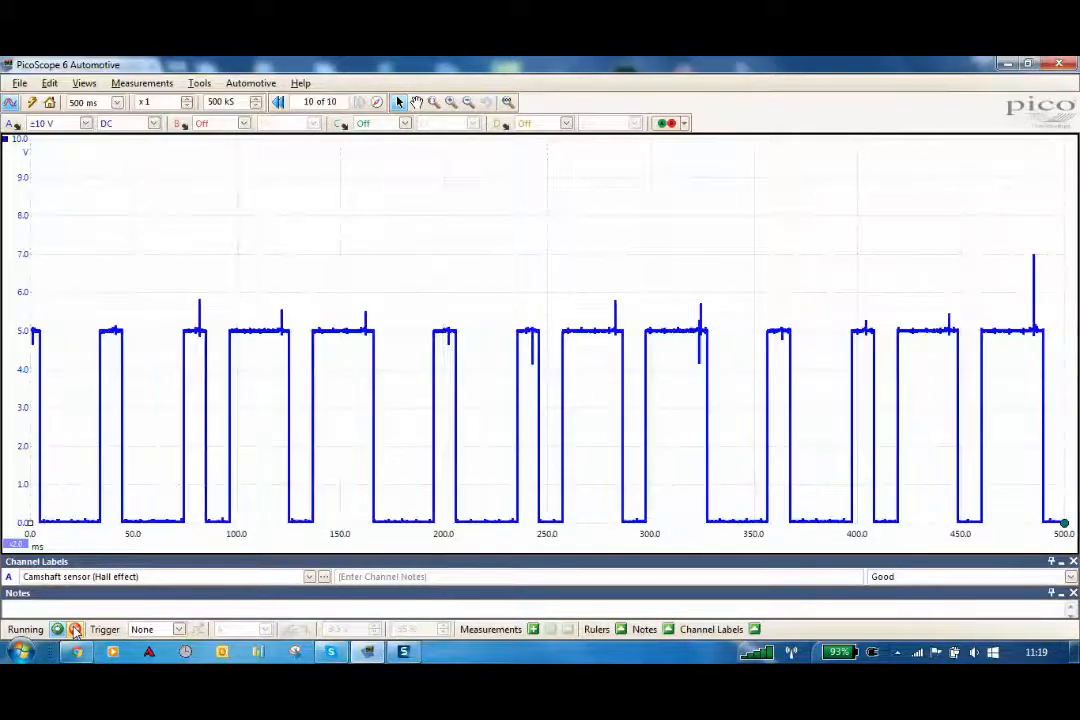
- Stop capturing to freeze the camshaft square-wave waveform
{"action": "left_click", "coordinate": [76, 628]}
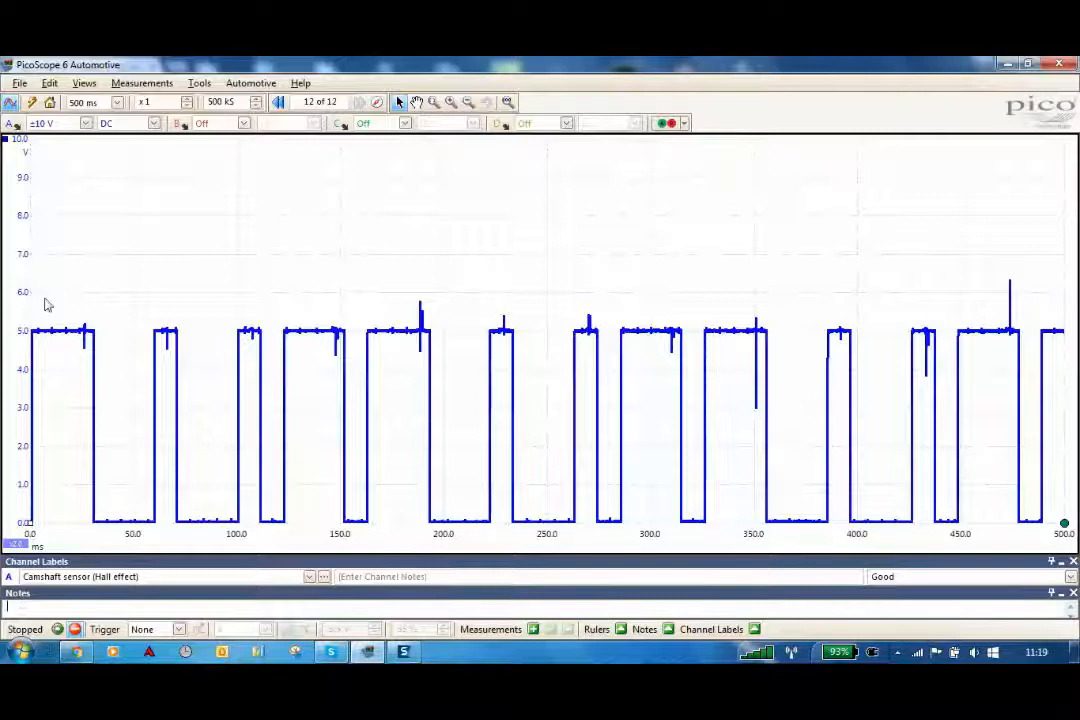
- Write the note 'Term 2 sensor signal' in the Notes panel
{"action": "left_click", "coordinate": [48, 84]}
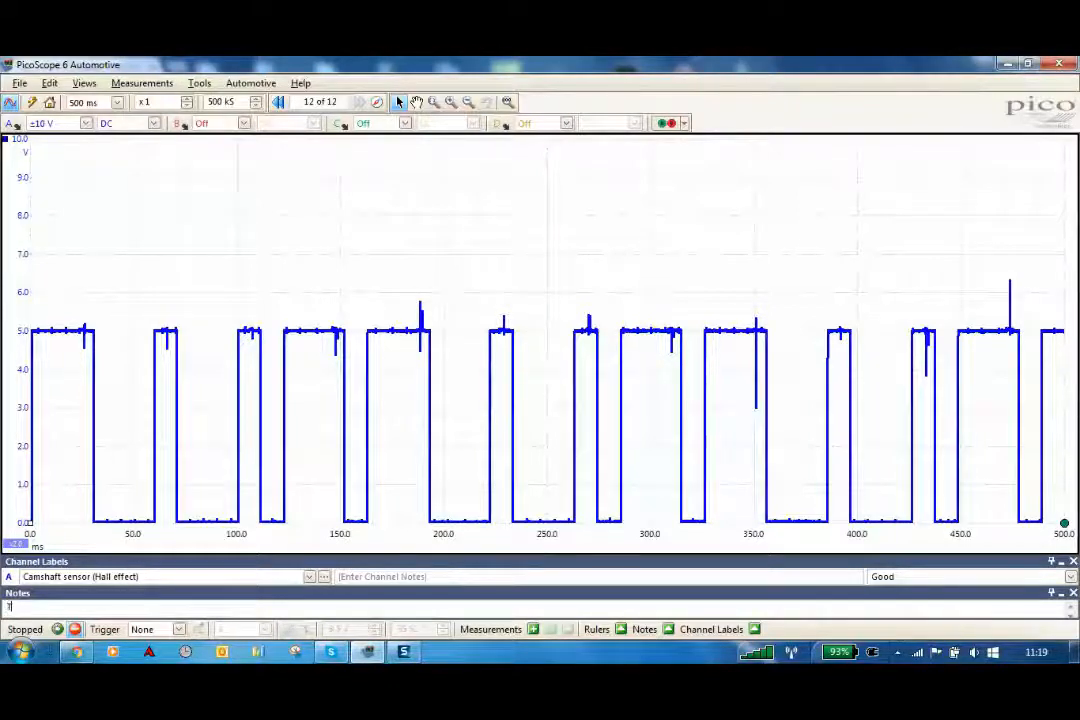
{"action": "type", "text": "Term 2 sensor"}
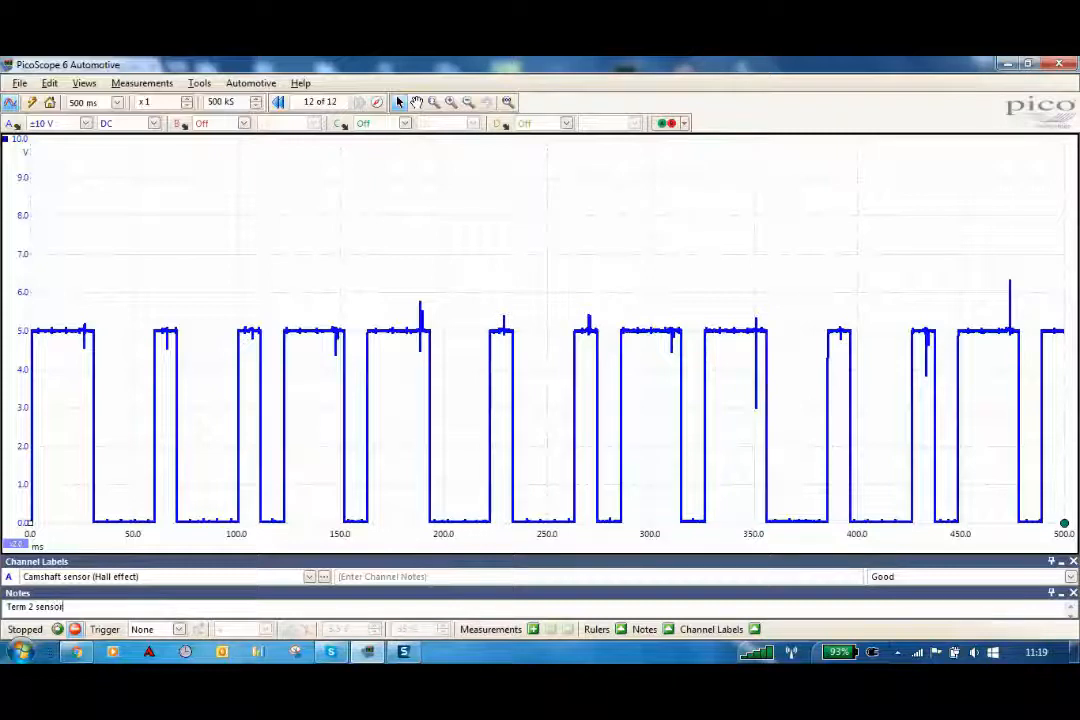
{"action": "type", "text": "signal"}
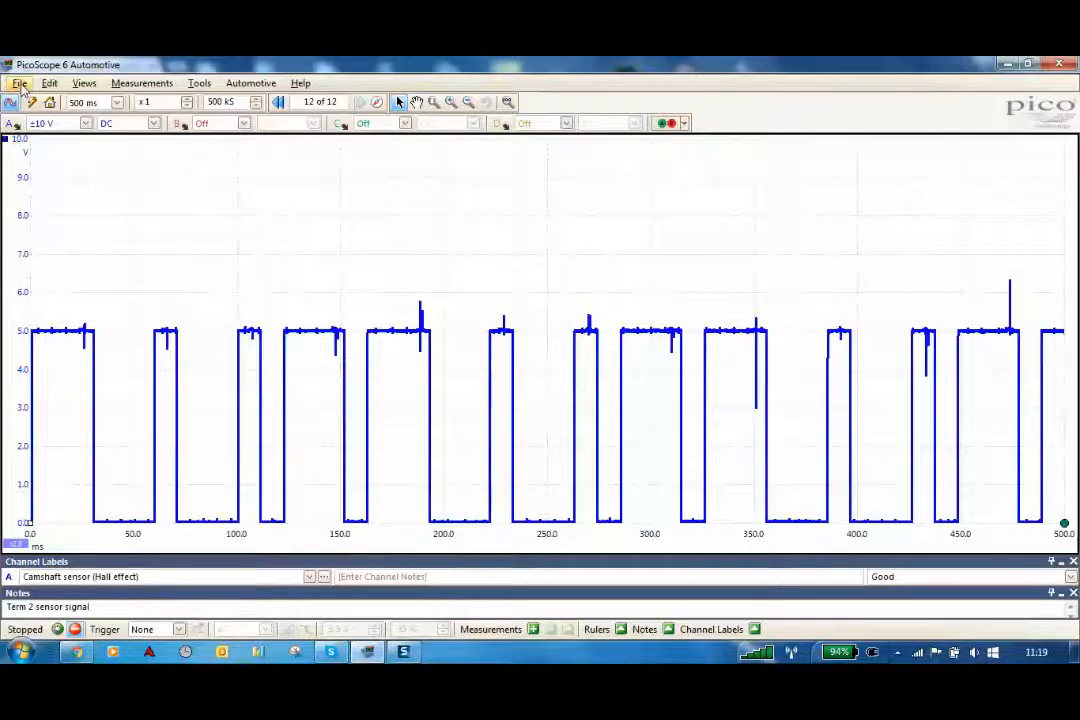
- Start Save As and accept the Vauxhall Corsa C 2001 vehicle details
{"action": "left_click", "coordinate": [18, 84]}
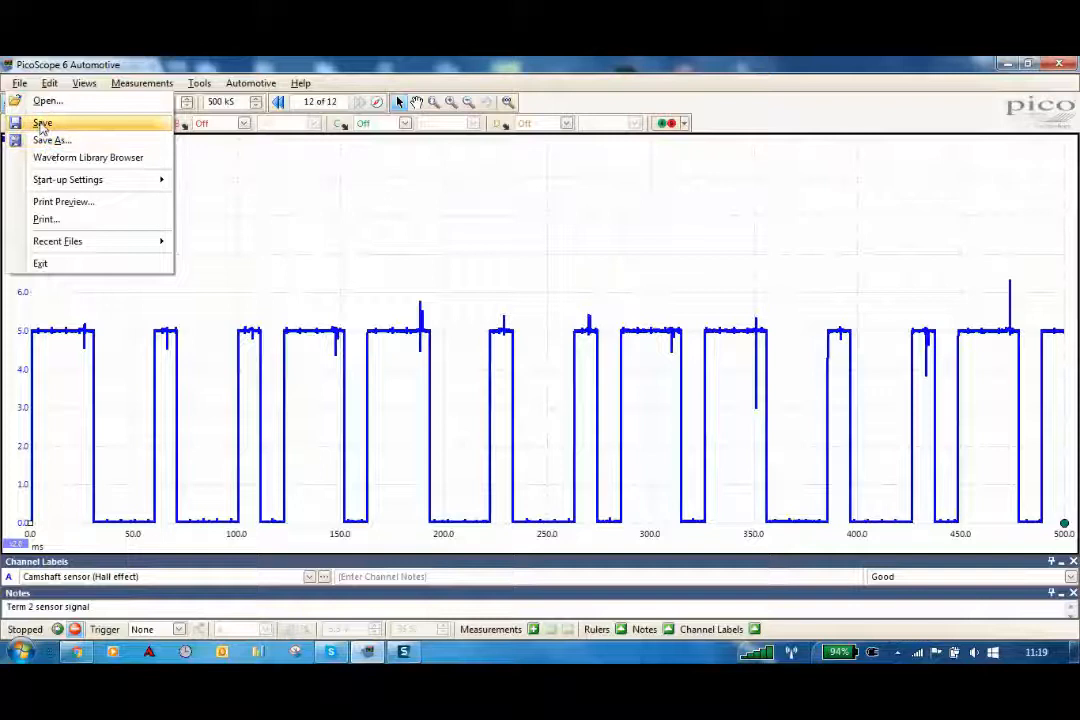
{"action": "left_click", "coordinate": [42, 122]}
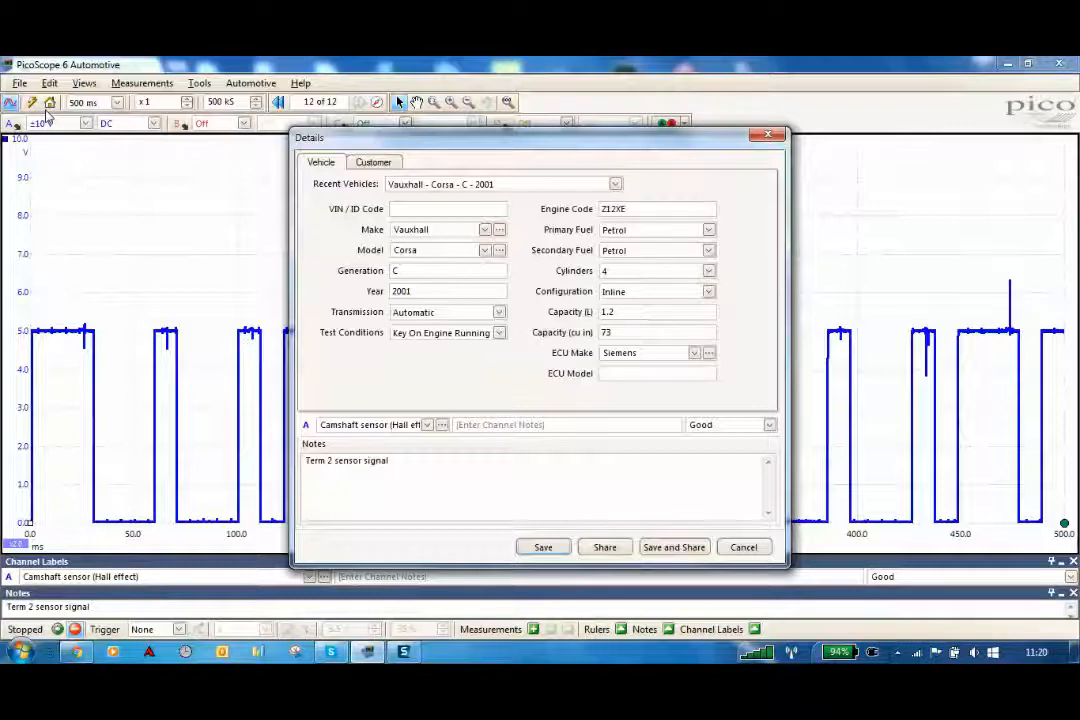
{"action": "mouse_move", "coordinate": [338, 376]}
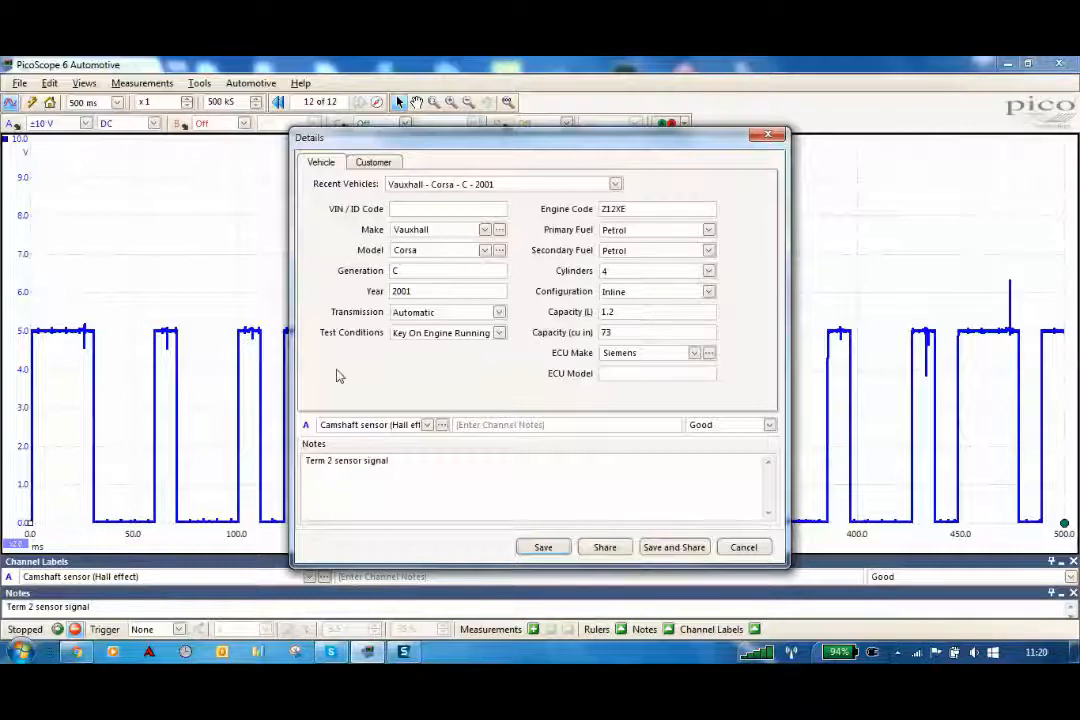
{"action": "left_click", "coordinate": [544, 546]}
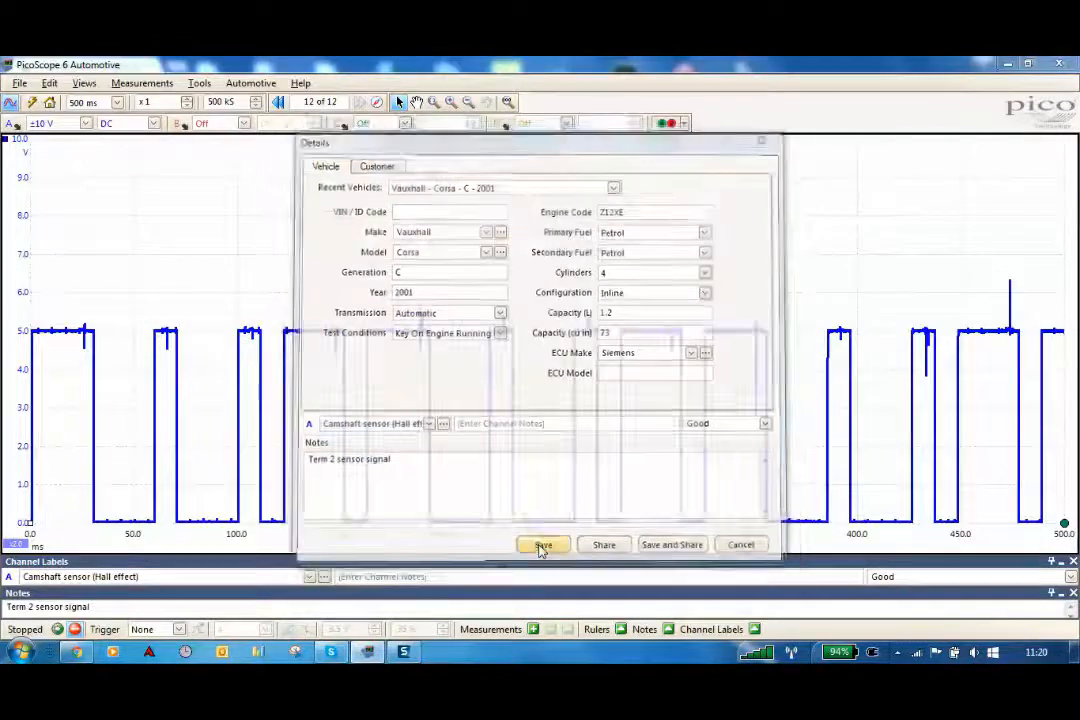
{"action": "left_click", "coordinate": [544, 544]}
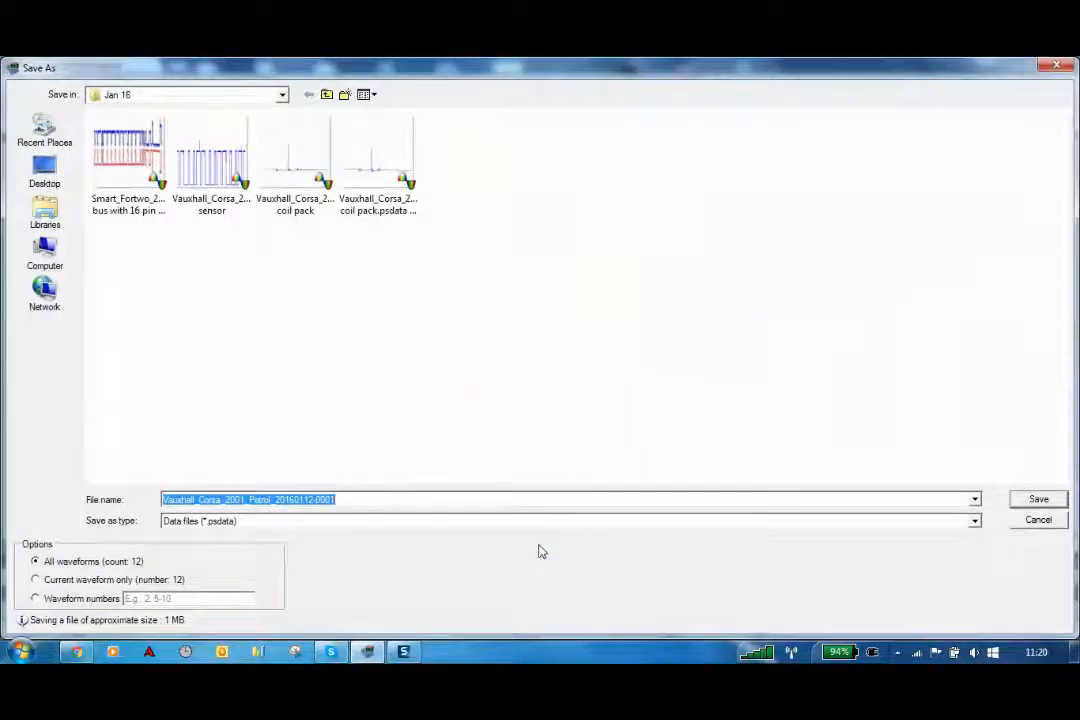
- Save as Vauxhall_Corsa_2001_Petrol_Camshaft sensor.psdata, overwriting the existing file
{"action": "left_click", "coordinate": [388, 500]}
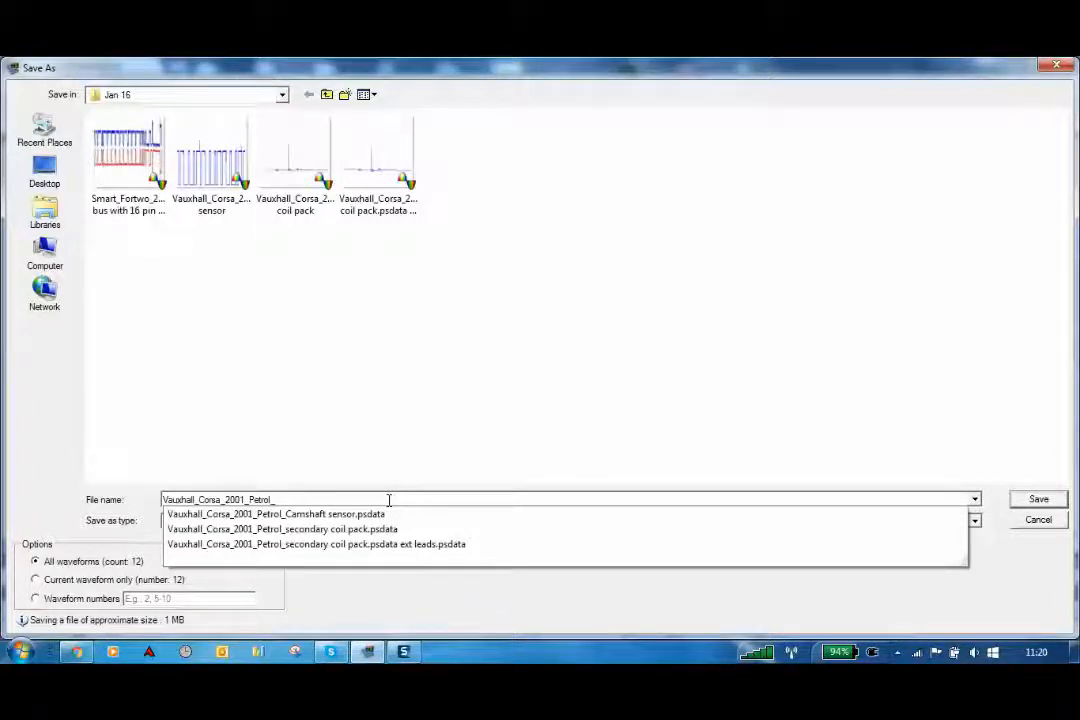
{"action": "type", "text": "camshaft"}
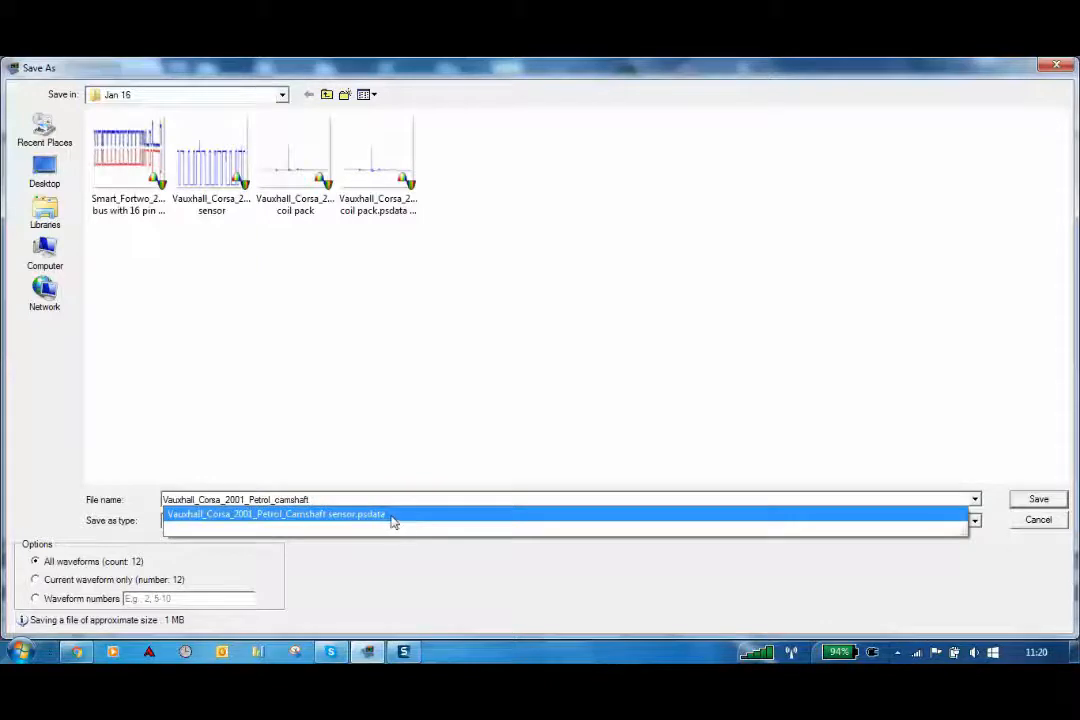
{"action": "left_click", "coordinate": [276, 514]}
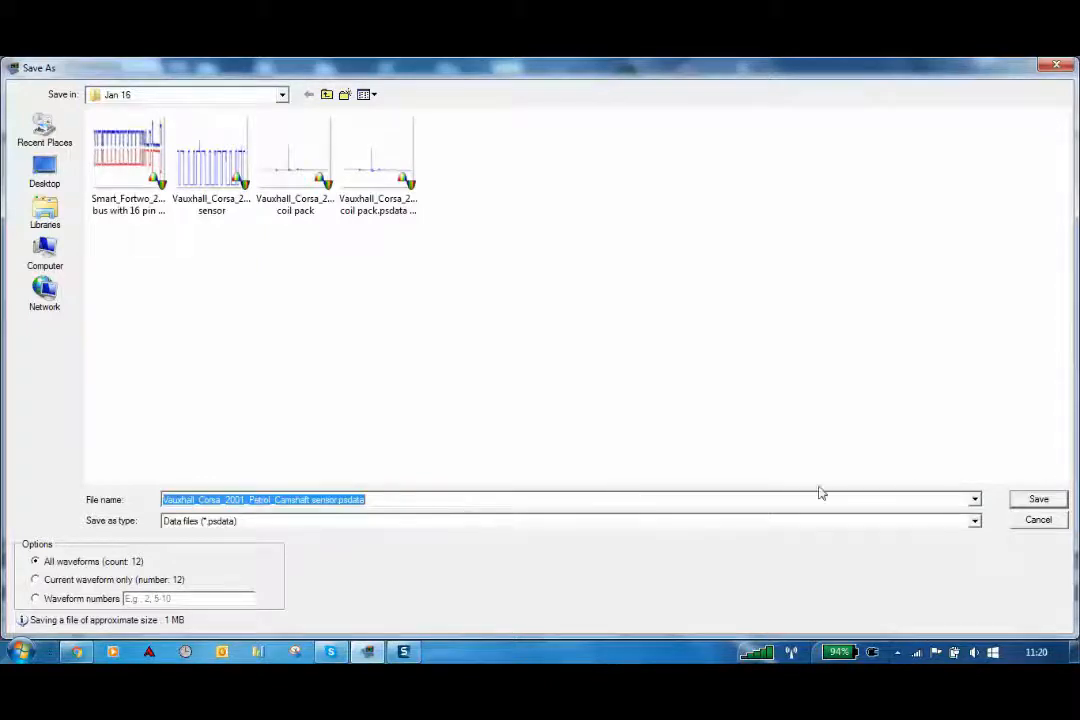
{"action": "left_click", "coordinate": [1038, 500]}
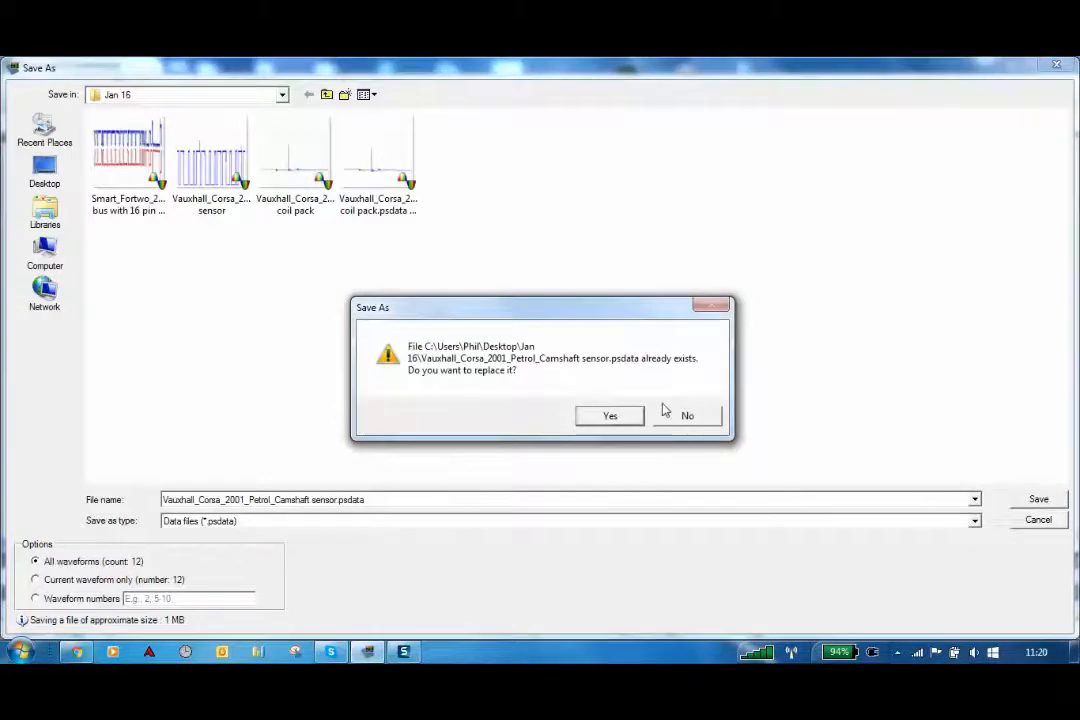
{"action": "left_click", "coordinate": [608, 414]}
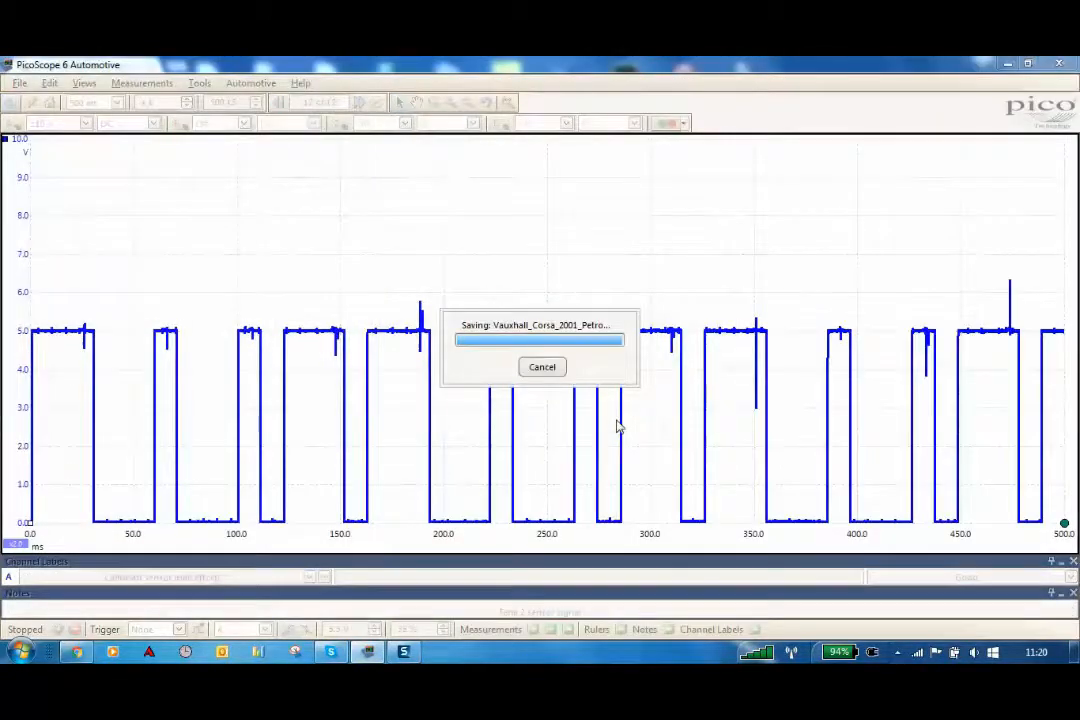